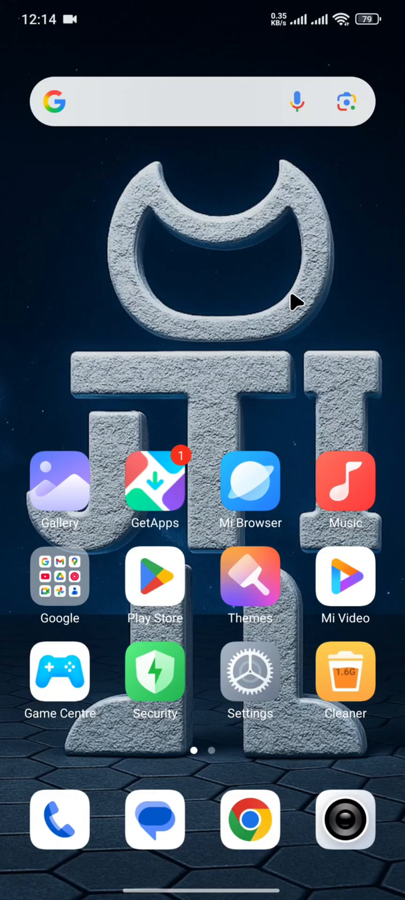
- Launch Gmail from the Google apps folder, landing on the Primary inbox
scroll("left", 3)
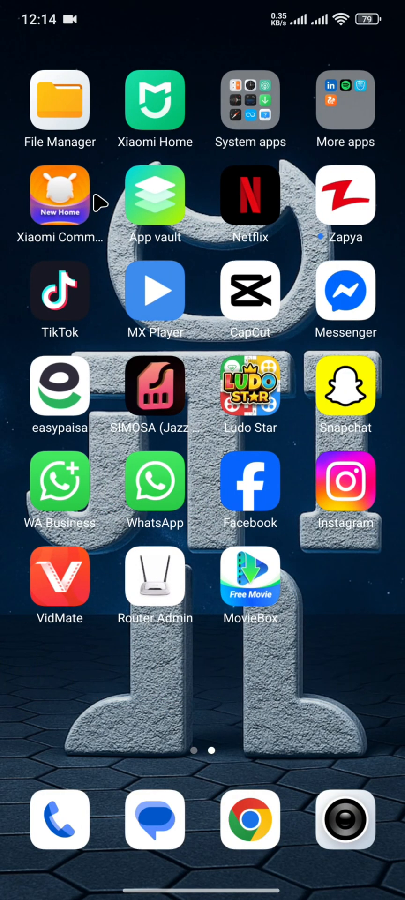
scroll("left", 3)
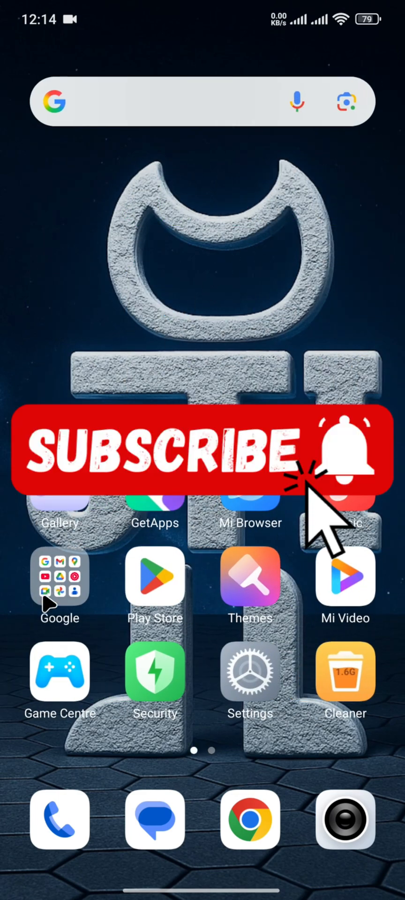
left_click(60, 576)
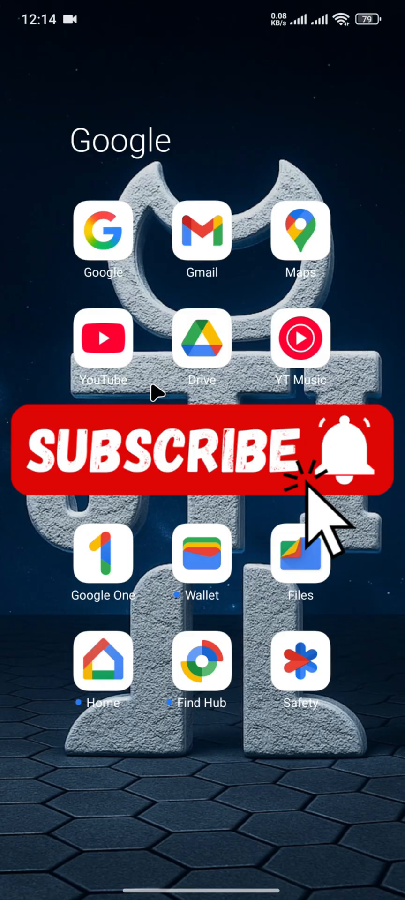
left_click(201, 232)
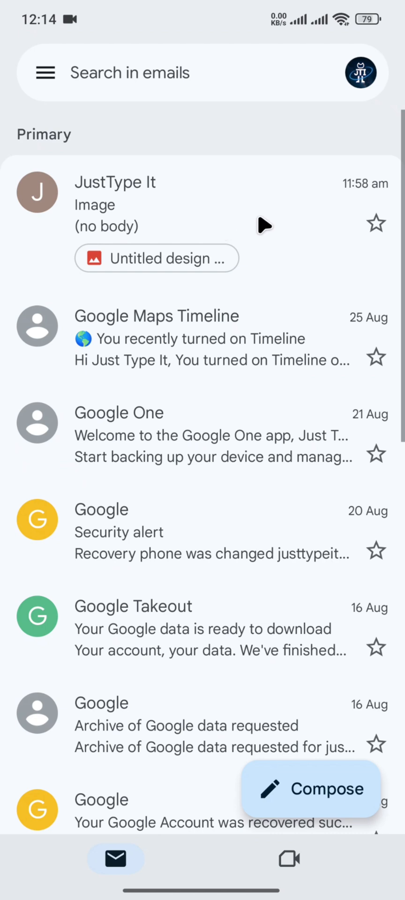
- Select the JustType It image email and report it as spam via more actions
left_click(36, 192)
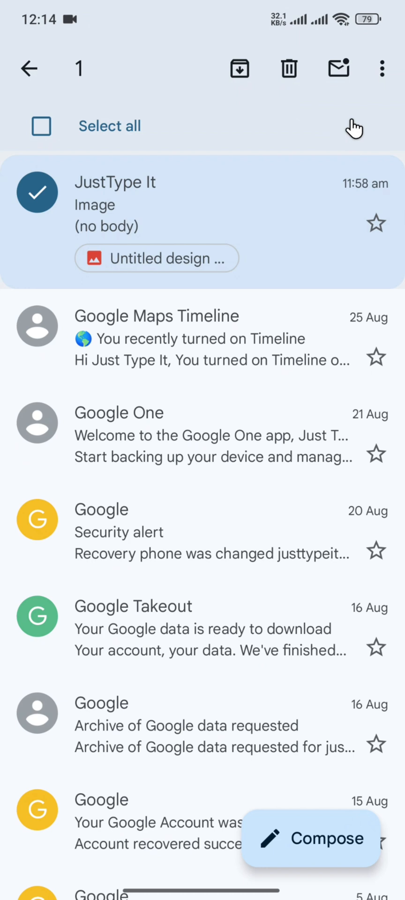
left_click(381, 69)
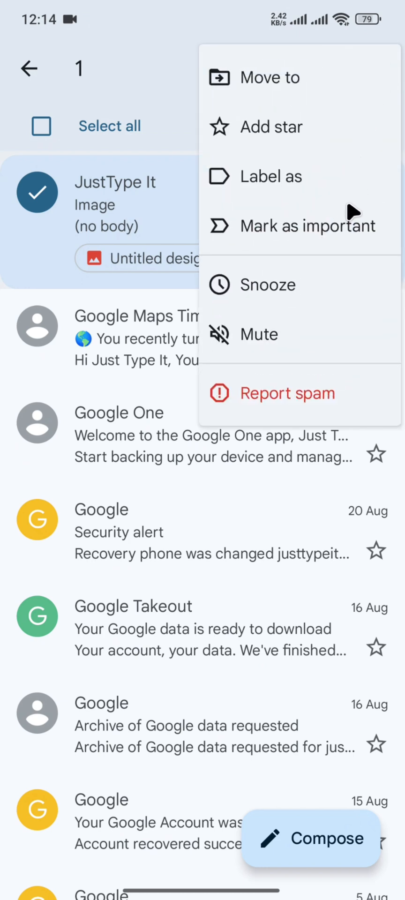
mouse_move(306, 400)
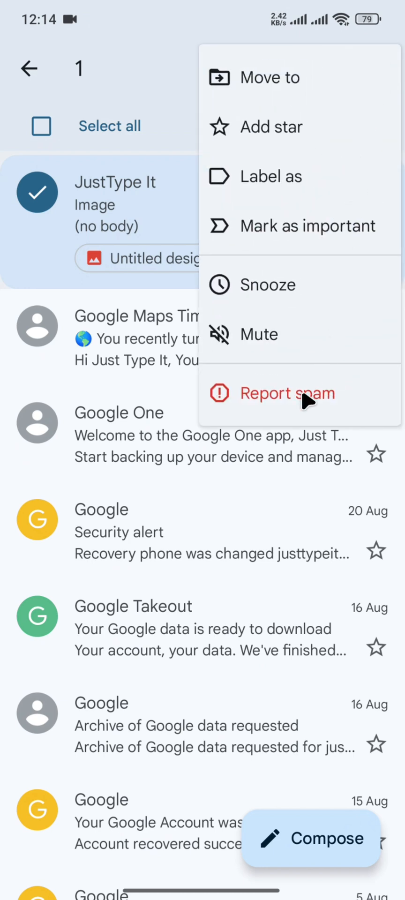
left_click(287, 393)
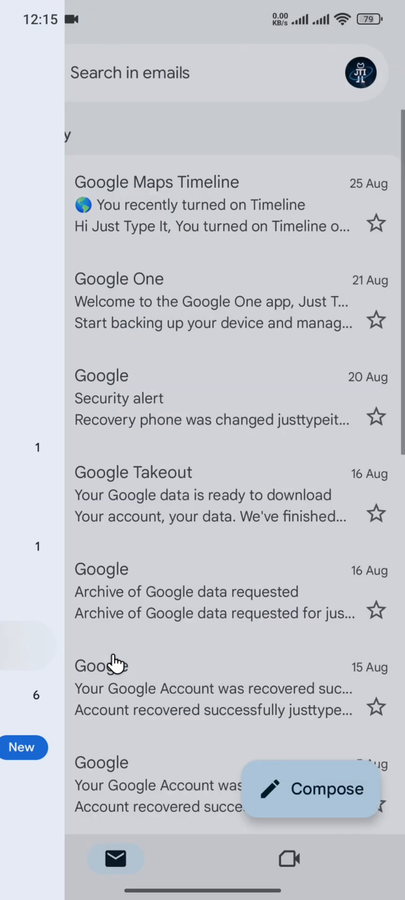
- Open the Spam folder showing the reported JustType It email
left_click(45, 72)
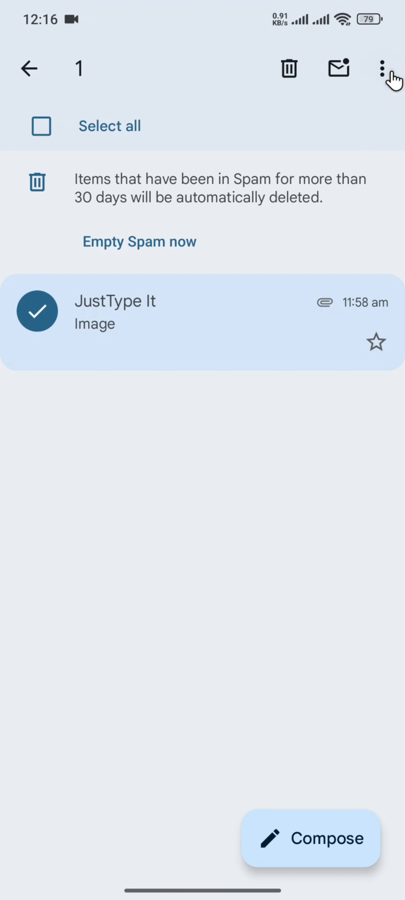
- Mark the JustType It email as not spam, emptying the Spam folder
left_click(382, 69)
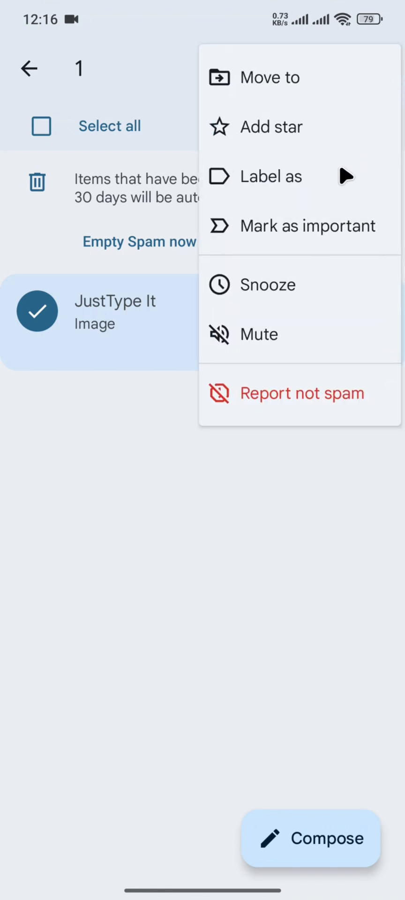
mouse_move(309, 397)
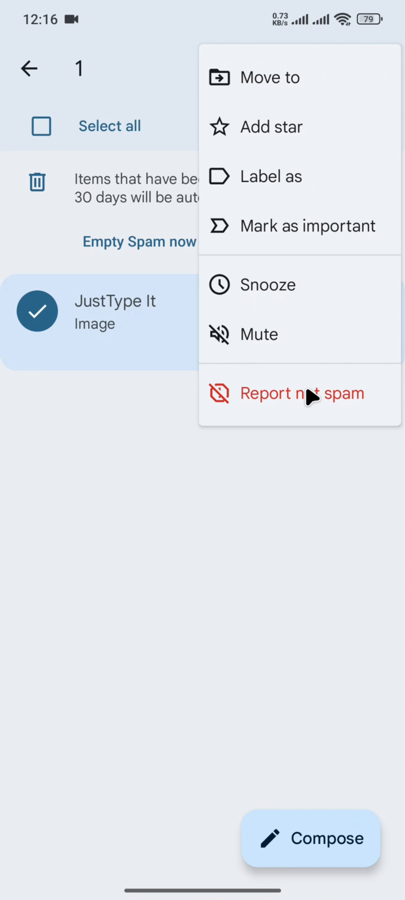
left_click(302, 393)
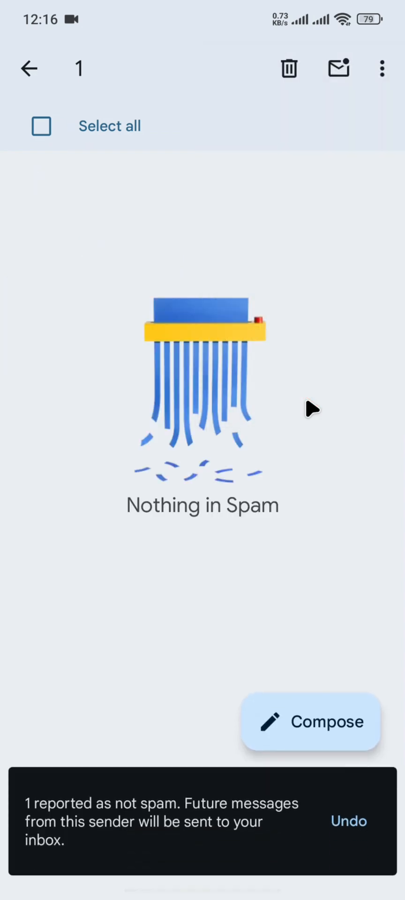